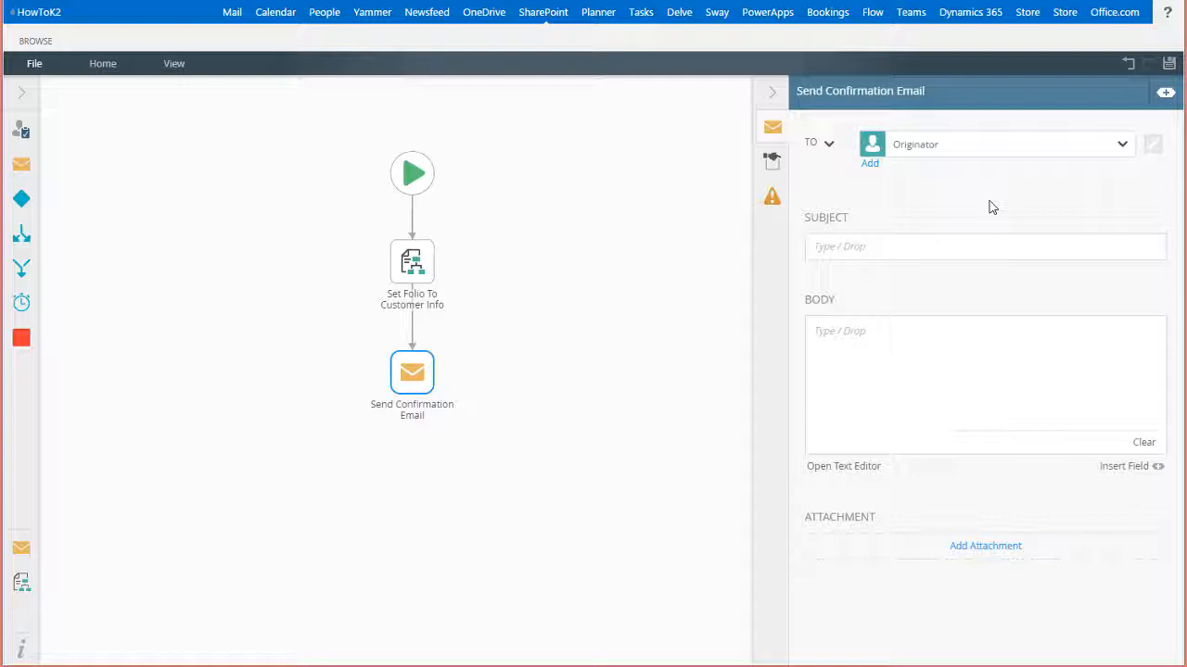
Step: Give the email the subject 'Your Denallix order of "" is being processed.'
click(411, 372)
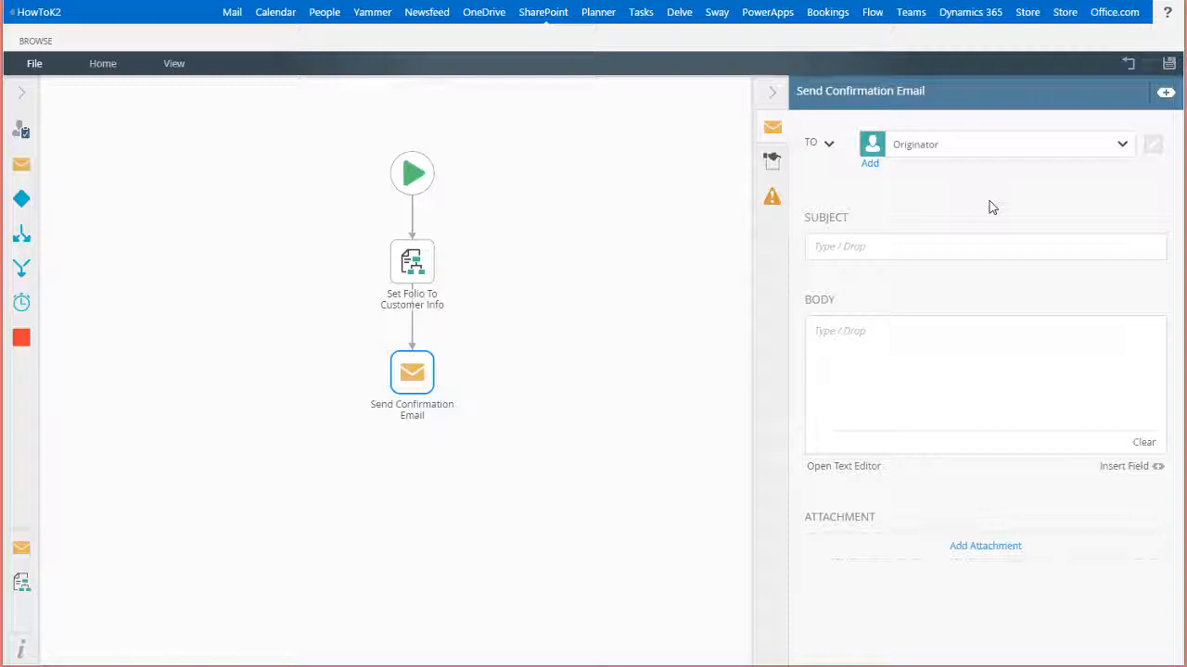
click(987, 245)
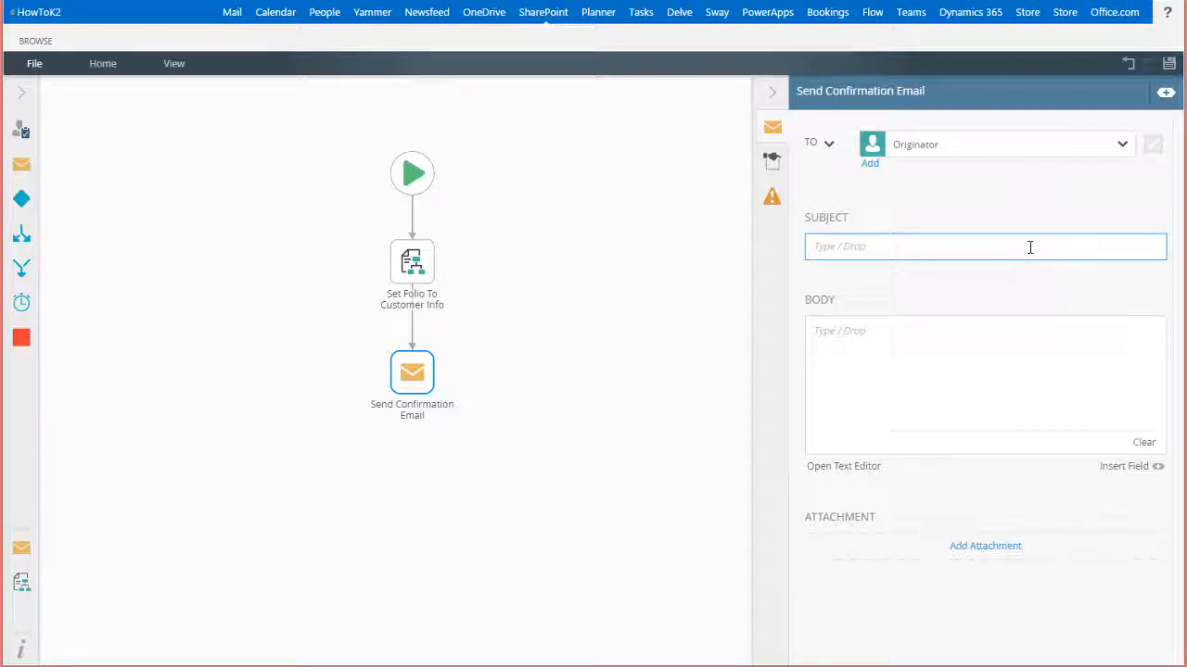
text(Your Denallix order of "" is being processed.)
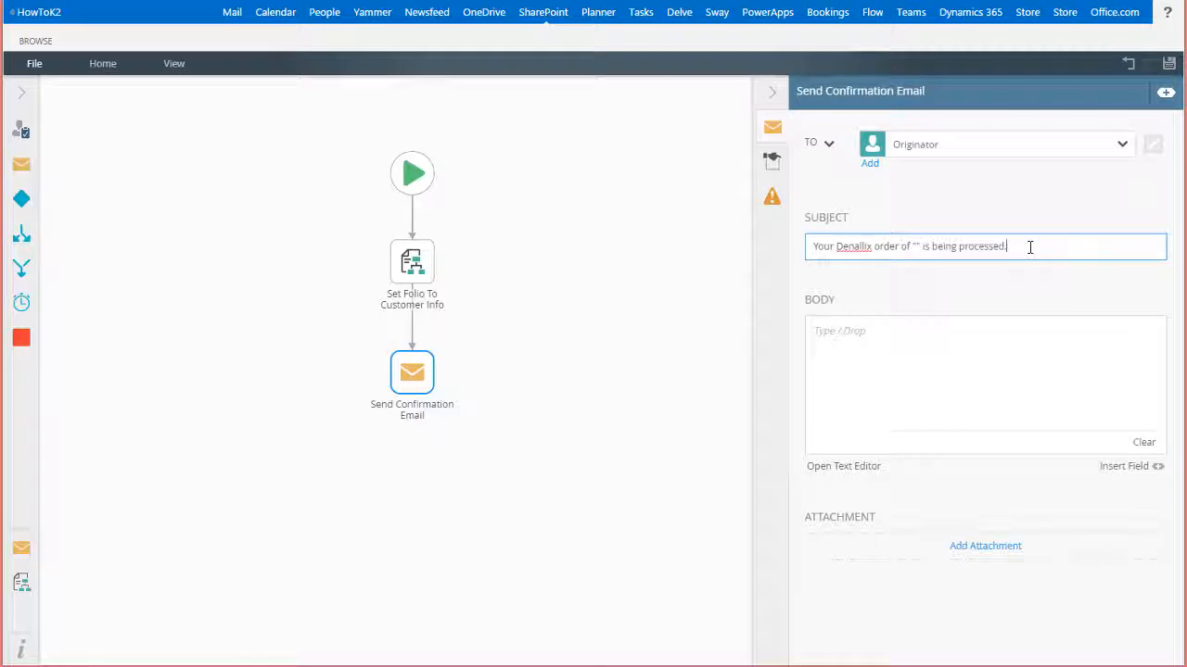
mouse_move(1098, 206)
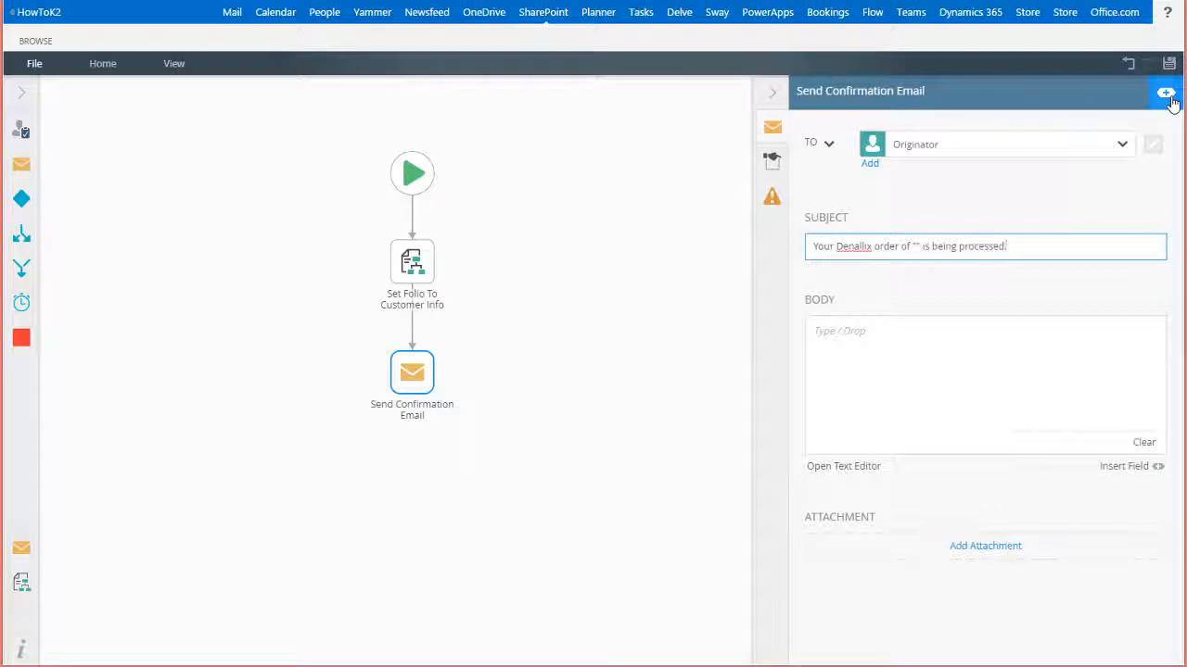
Step: Insert the Customer Orders Title in the subject quotes and write the Hello greeting and thank-you body text
click(1164, 93)
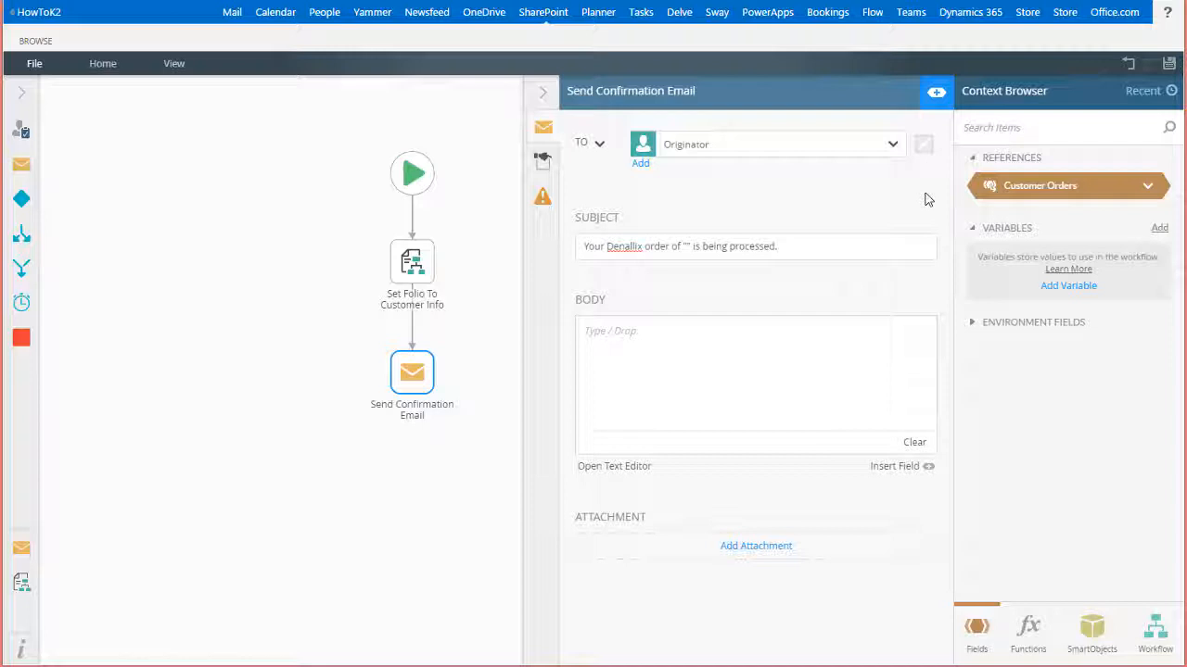
mouse_move(1153, 191)
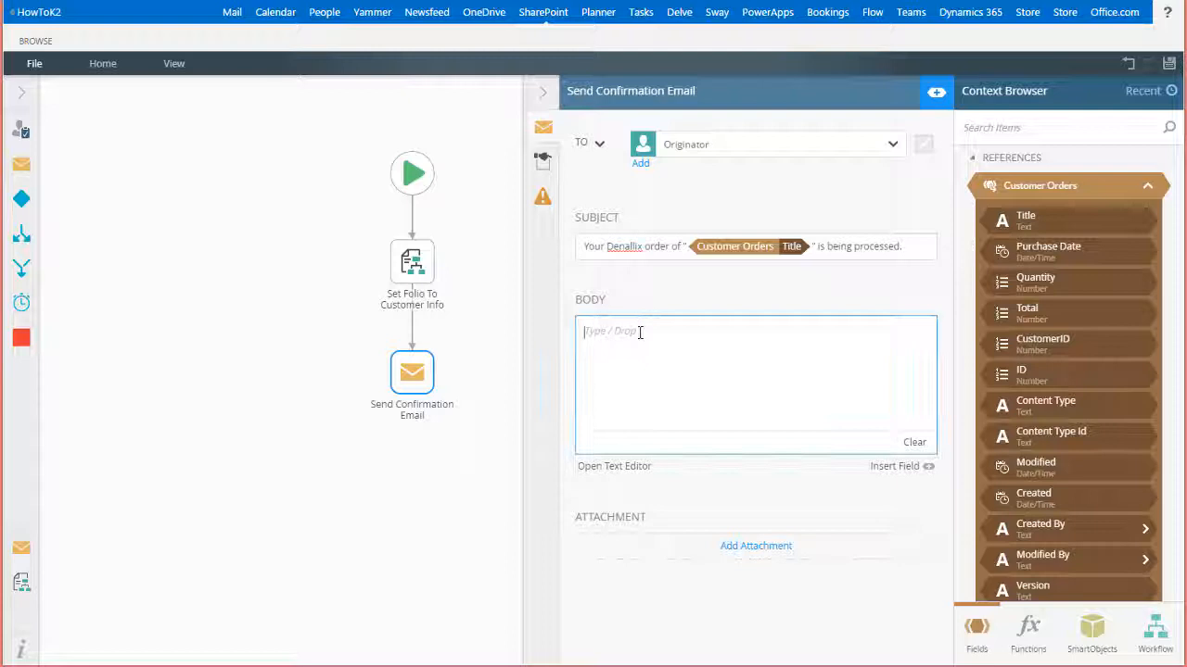
text(Hello ,)
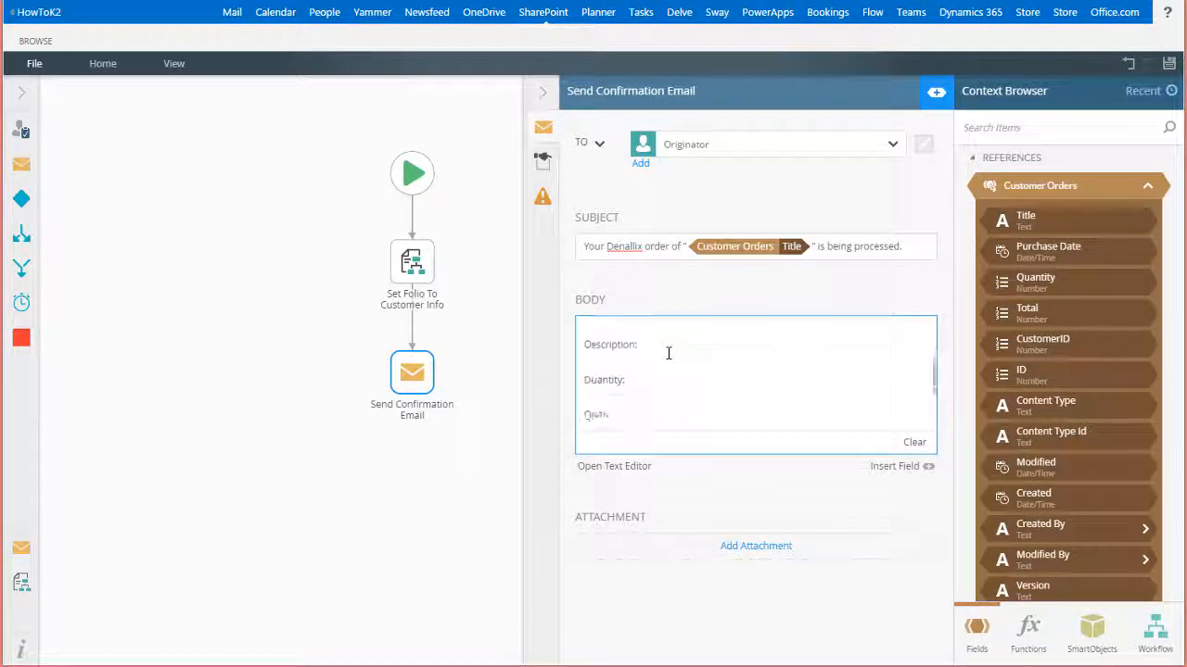
text(Thank you for your purchase! We will send another message when your order is shipped.)
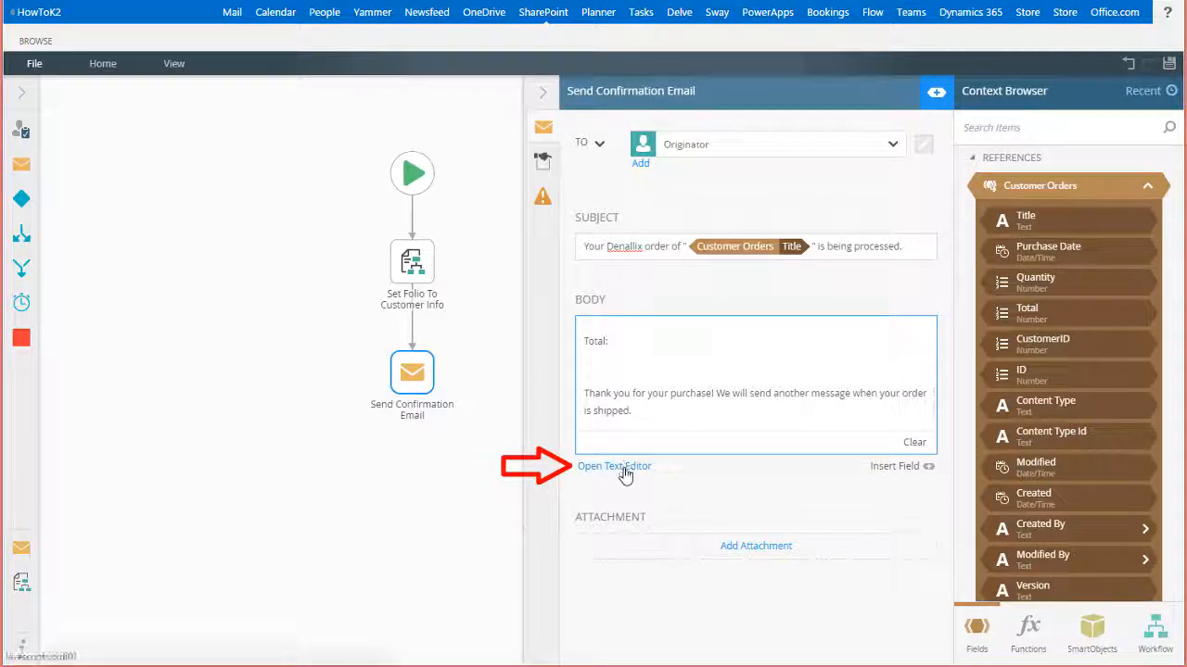
Step: Bring the body into the rich text editor to lay out the Order #, Description, Quantity and Total lines
click(614, 465)
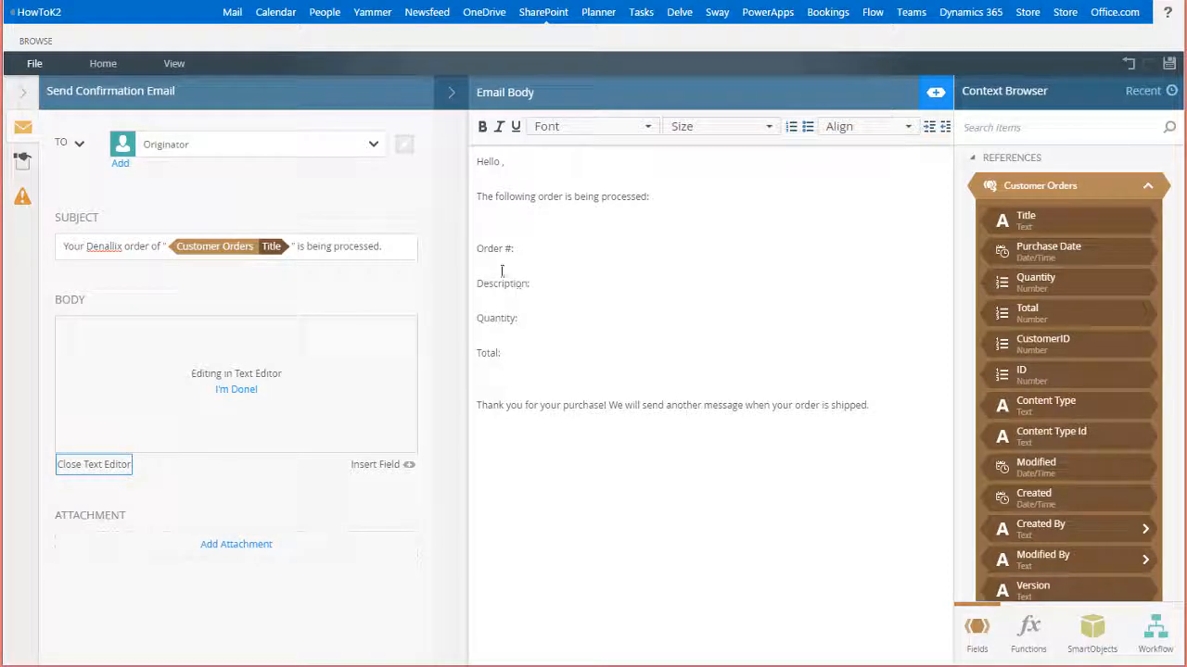
double_click(491, 248)
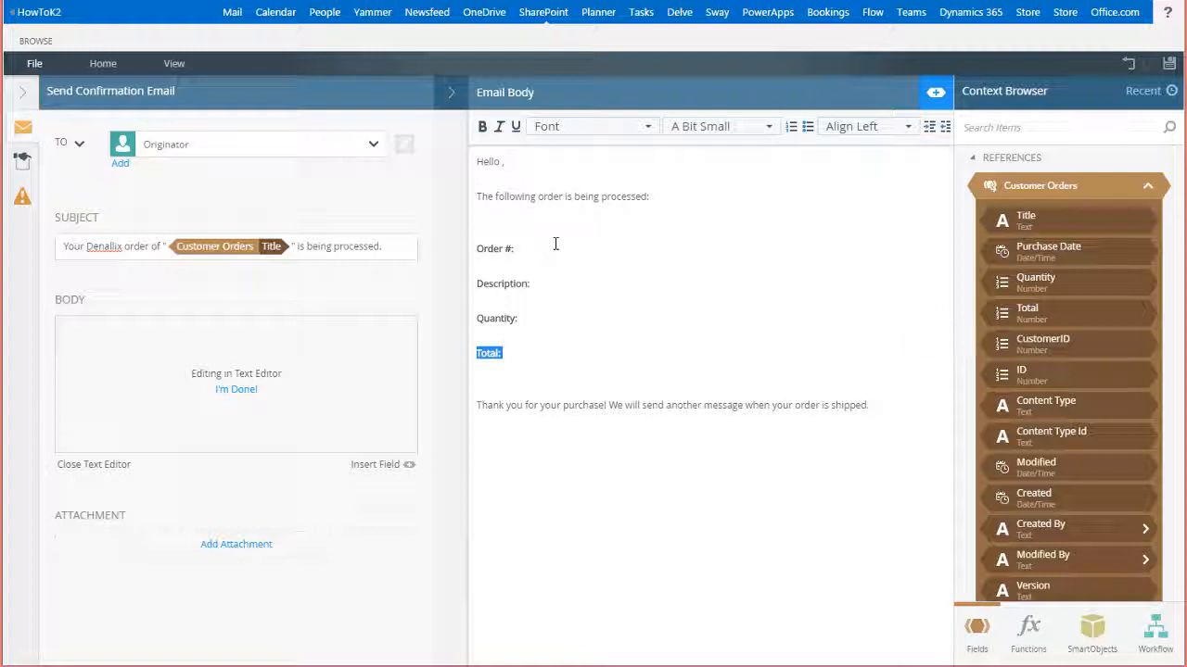
Step: Browse SharePoint to the Customers list's Get List Item By ID fields for the First Name lookup
click(1092, 631)
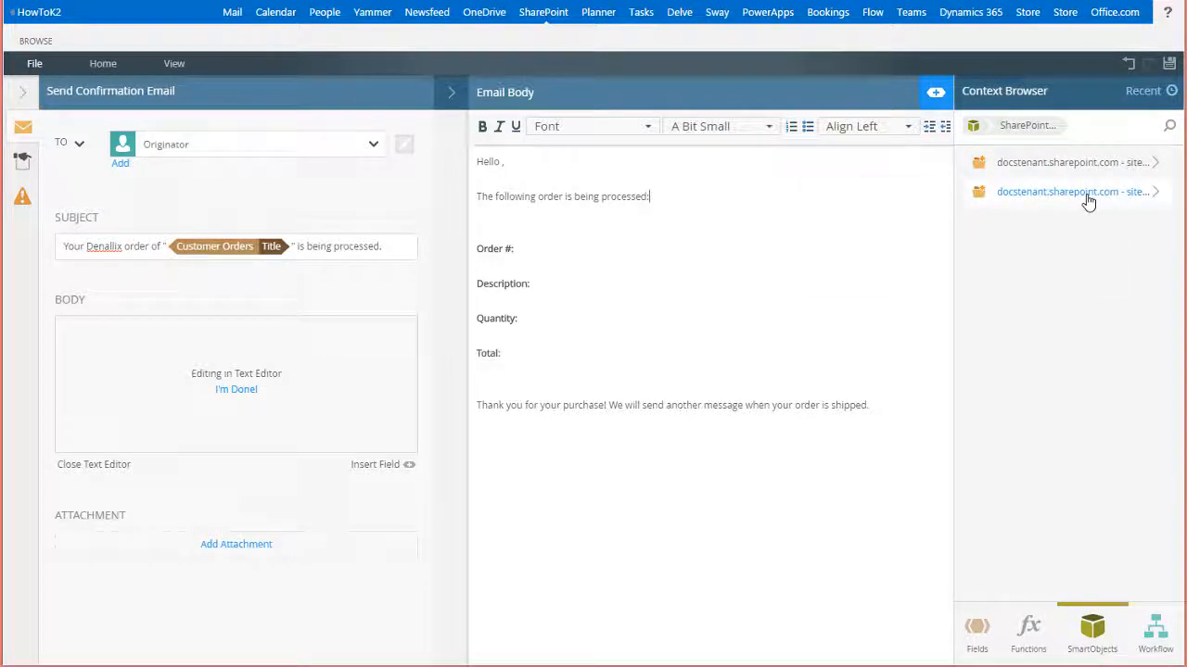
click(1071, 191)
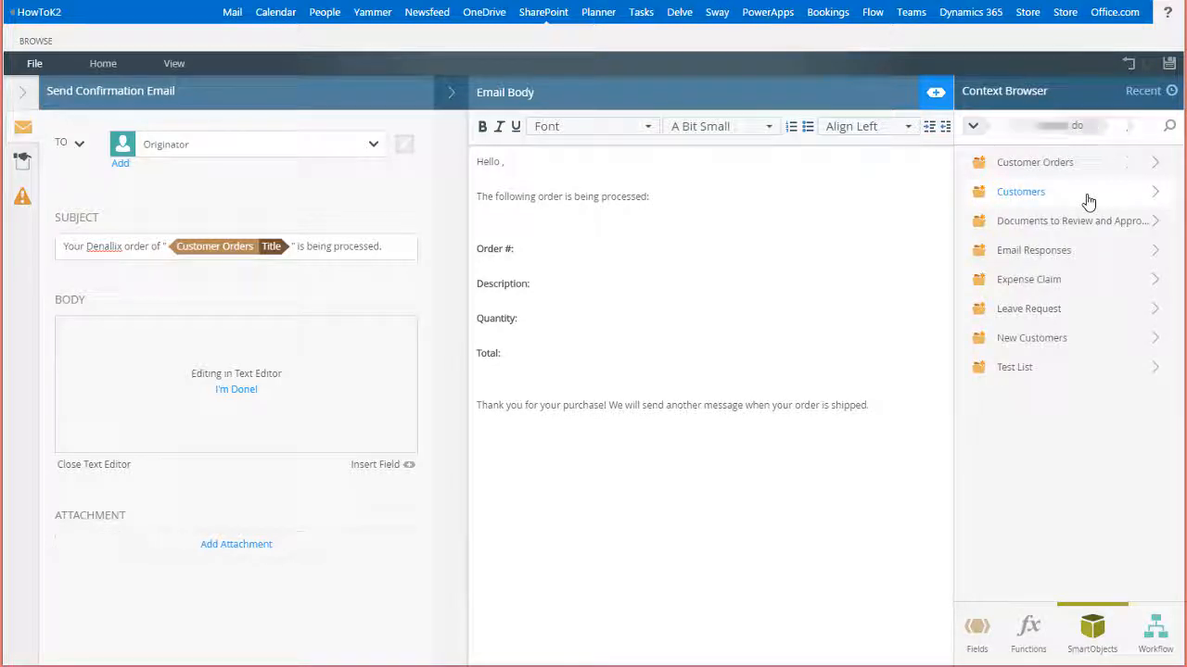
click(1020, 191)
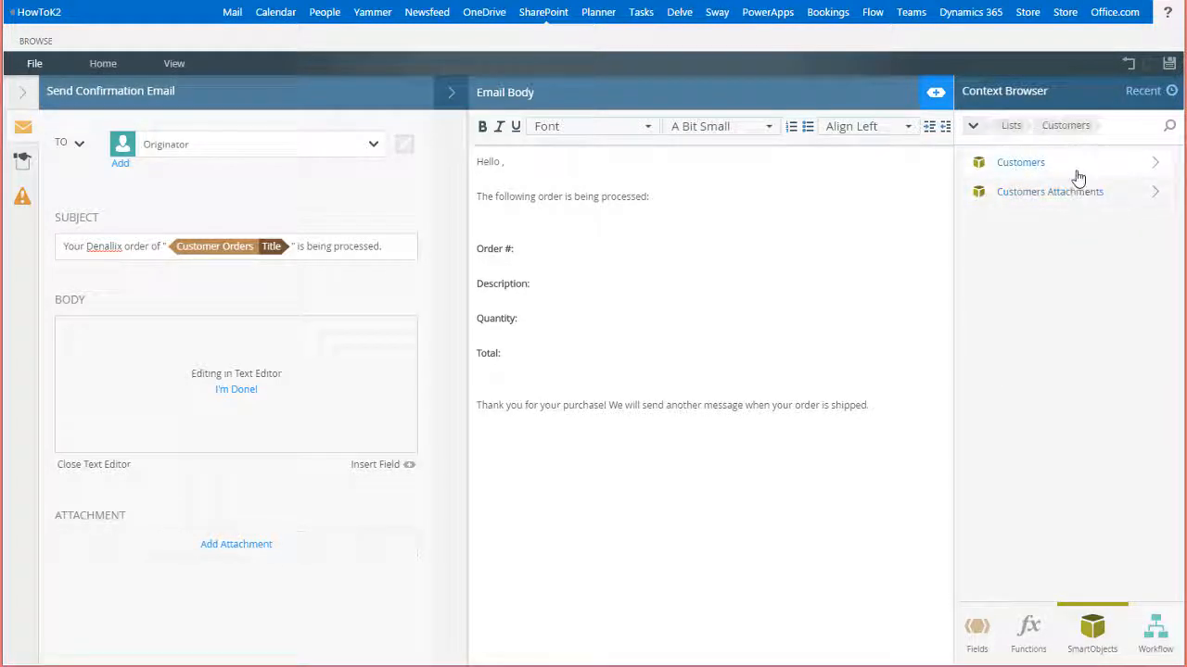
click(1020, 161)
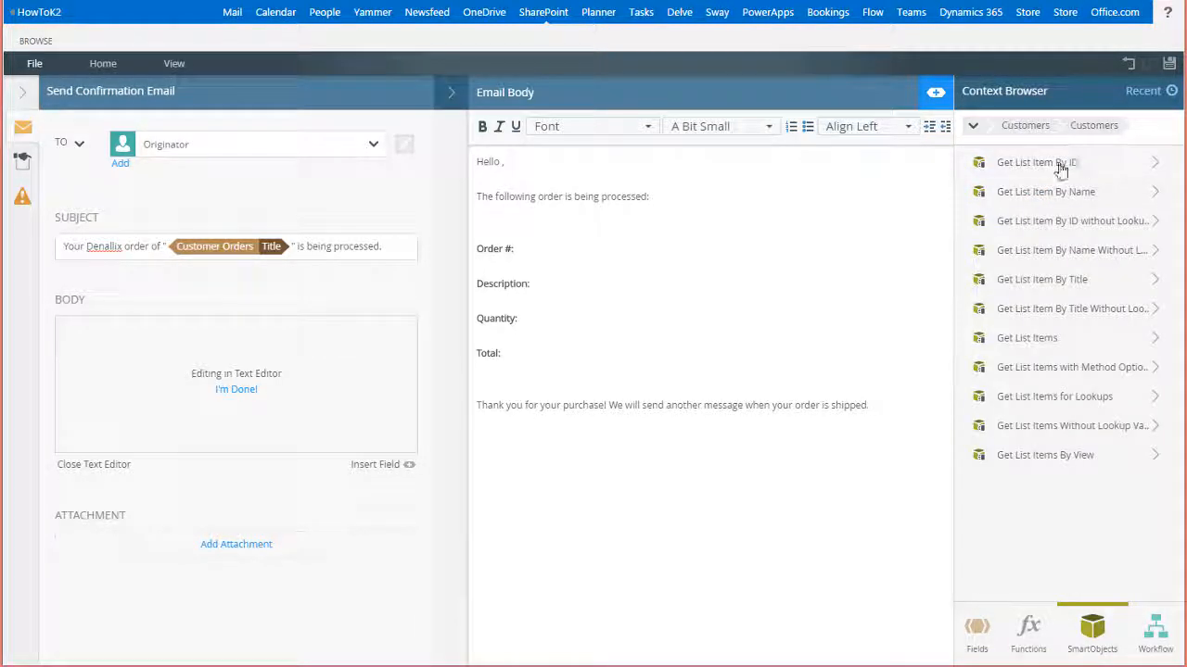
mouse_move(1036, 163)
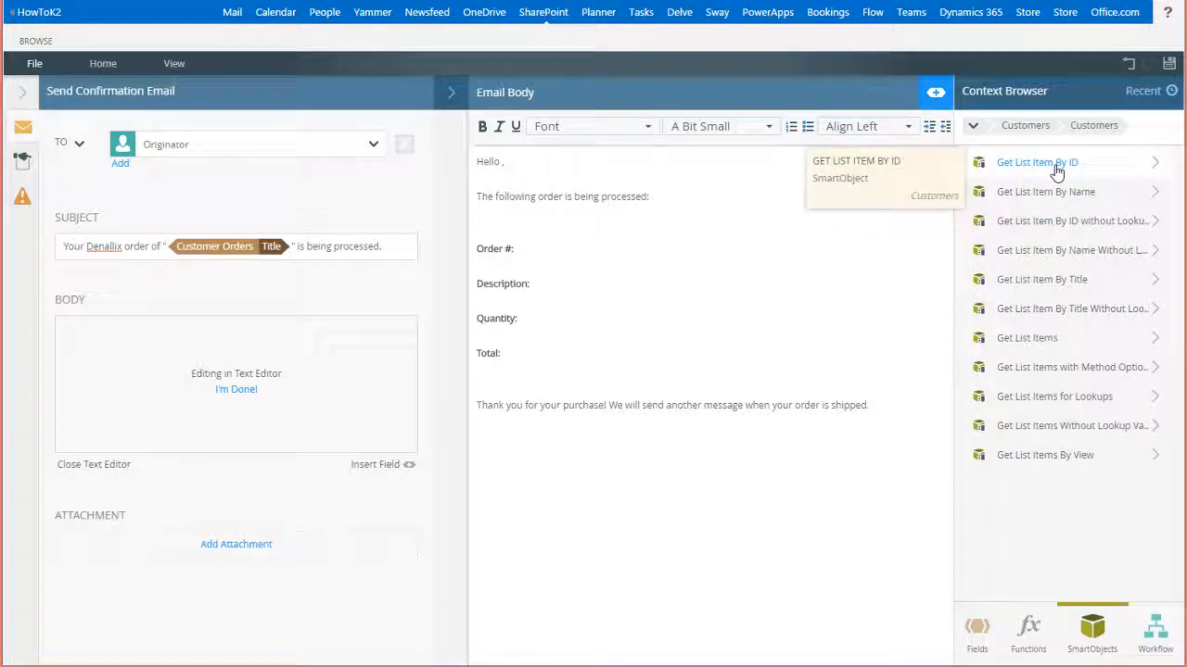
click(1036, 163)
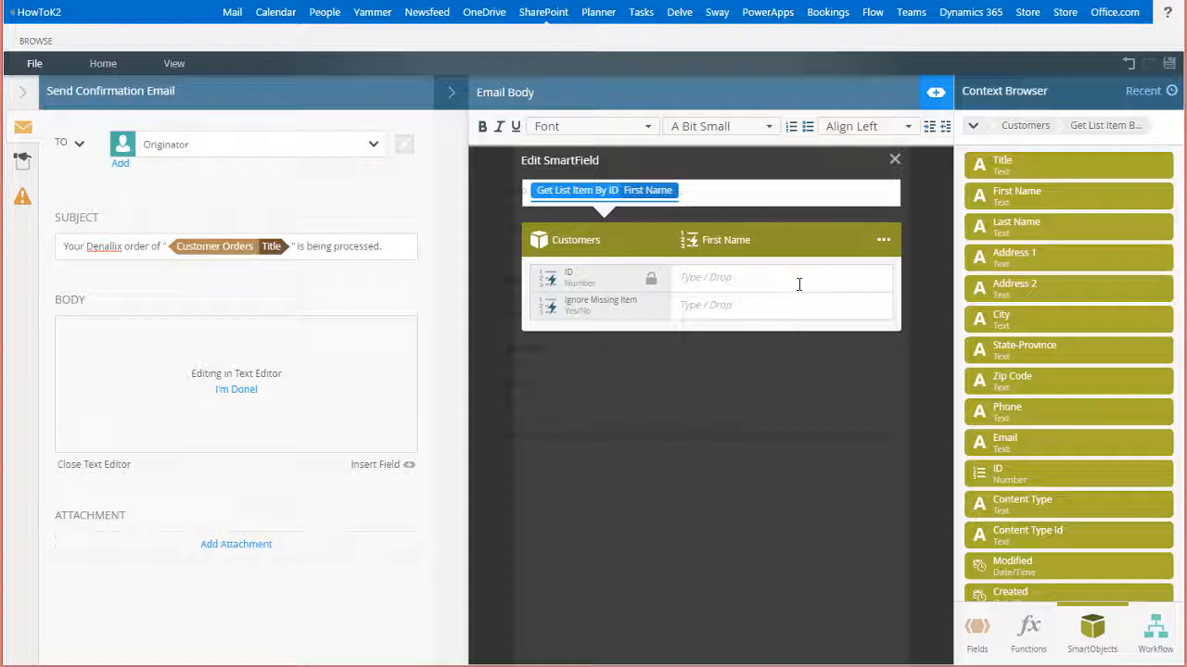
Step: Fill the lookup's ID input with the Customer Orders CustomerID field
click(782, 278)
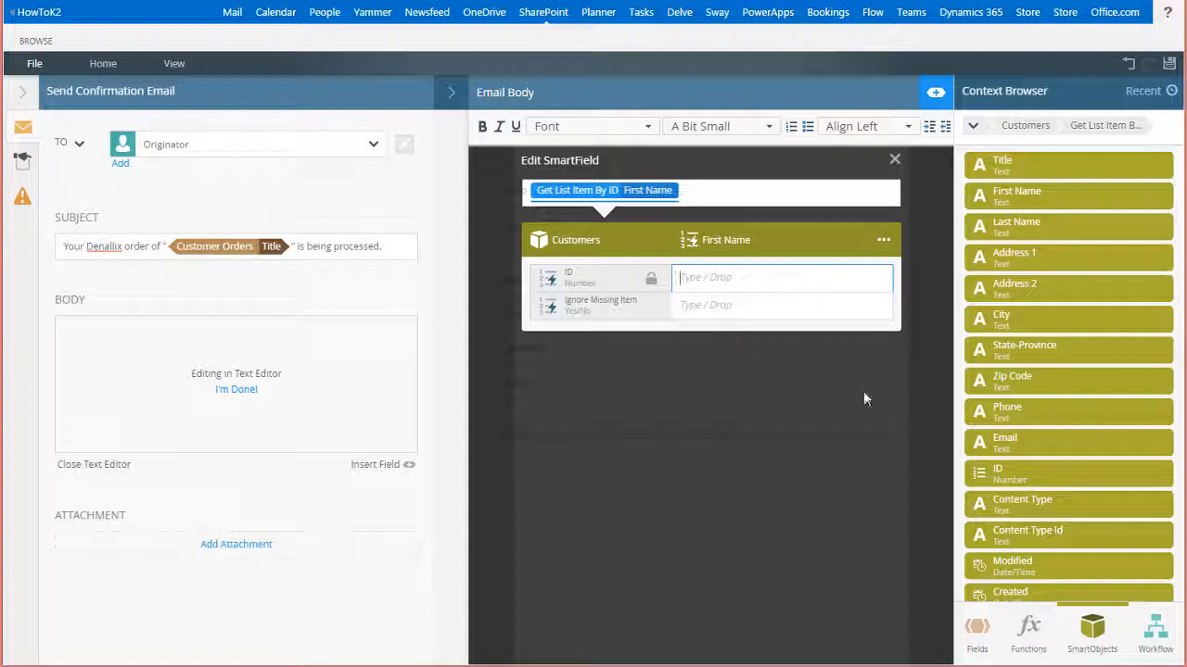
click(975, 631)
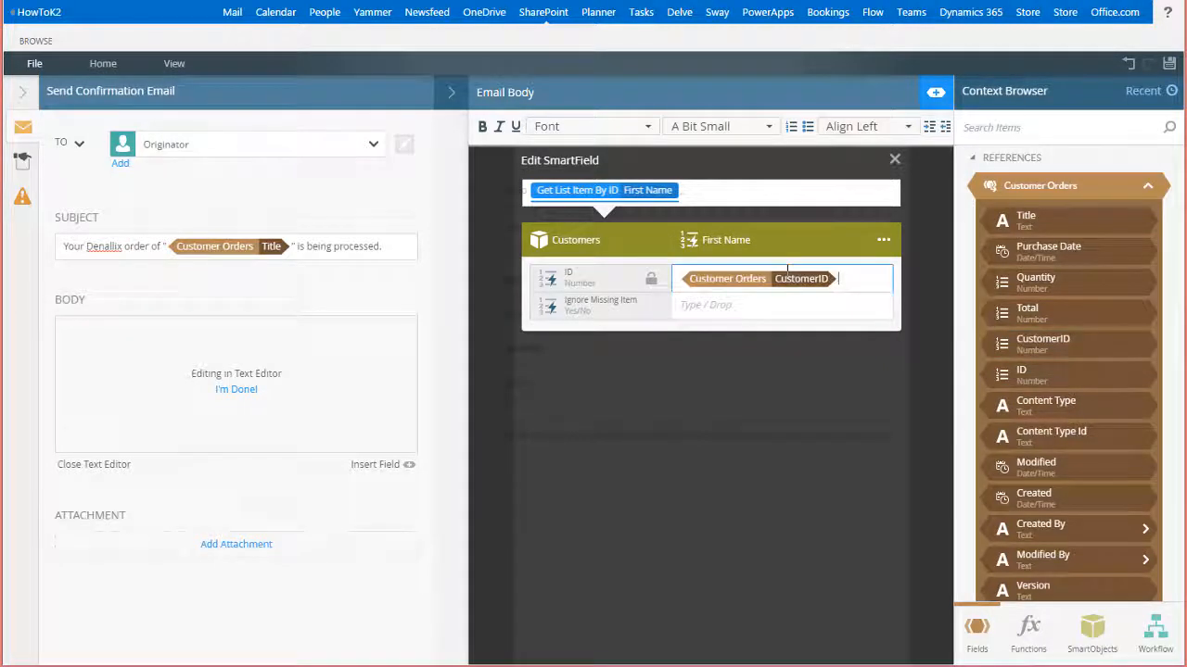
Step: Finish the first-name SmartField, place Customer Orders ID and Title after their labels, and close the editor
click(894, 159)
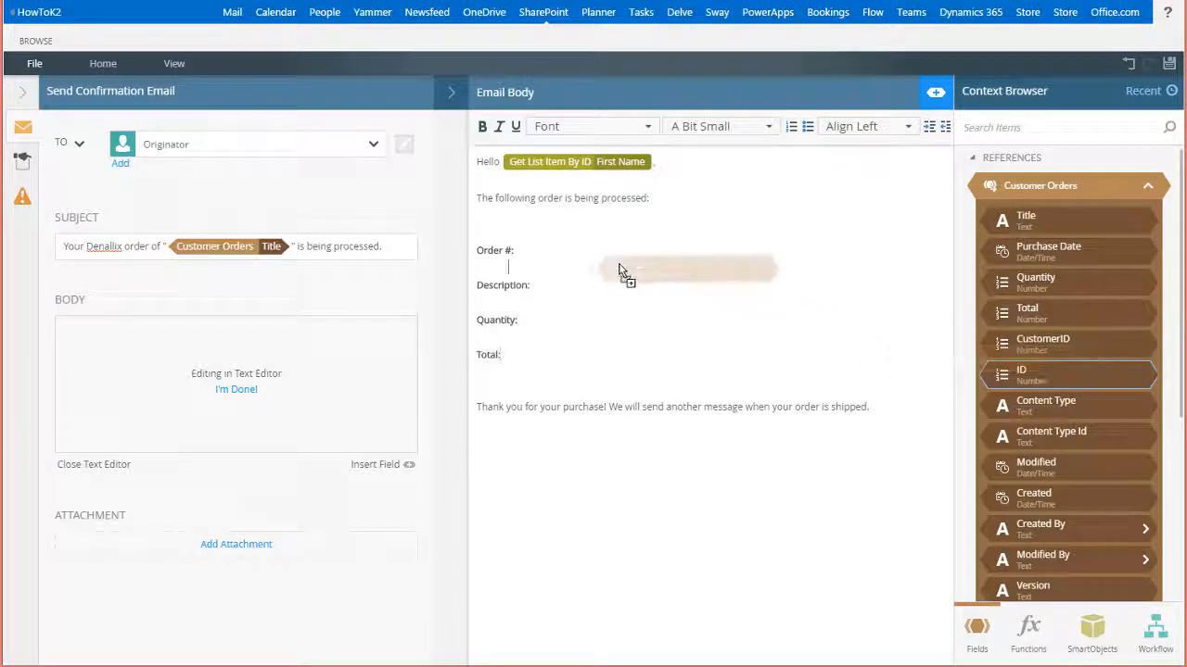
drag(1019, 374, 575, 267)
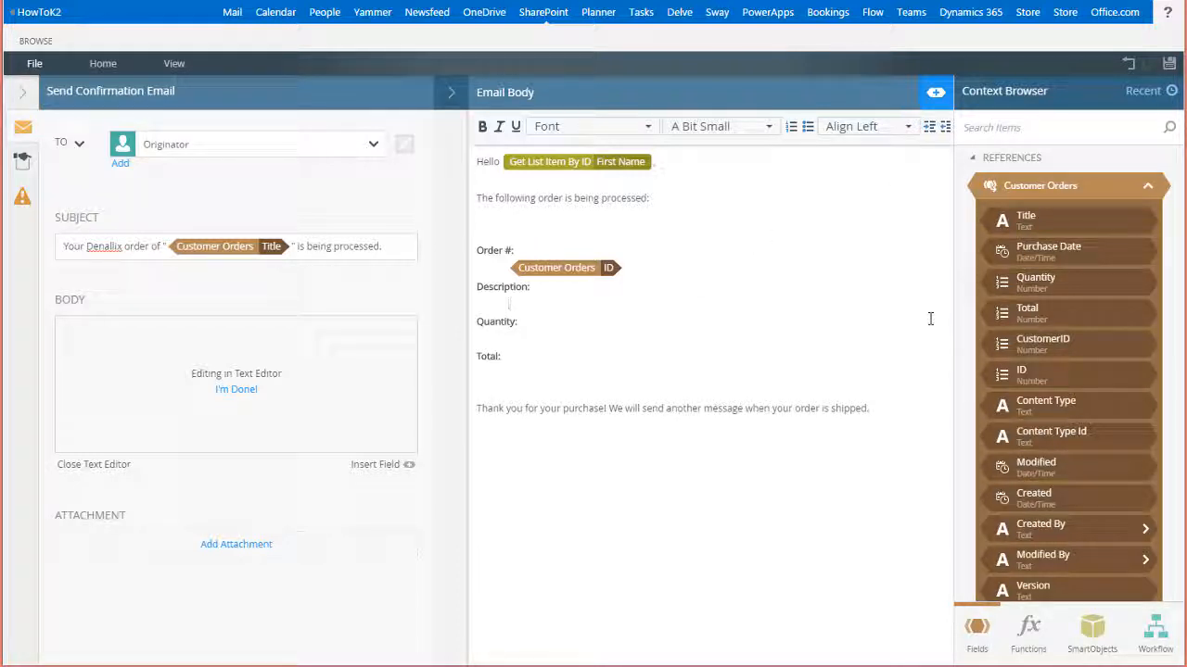
drag(1026, 219, 638, 308)
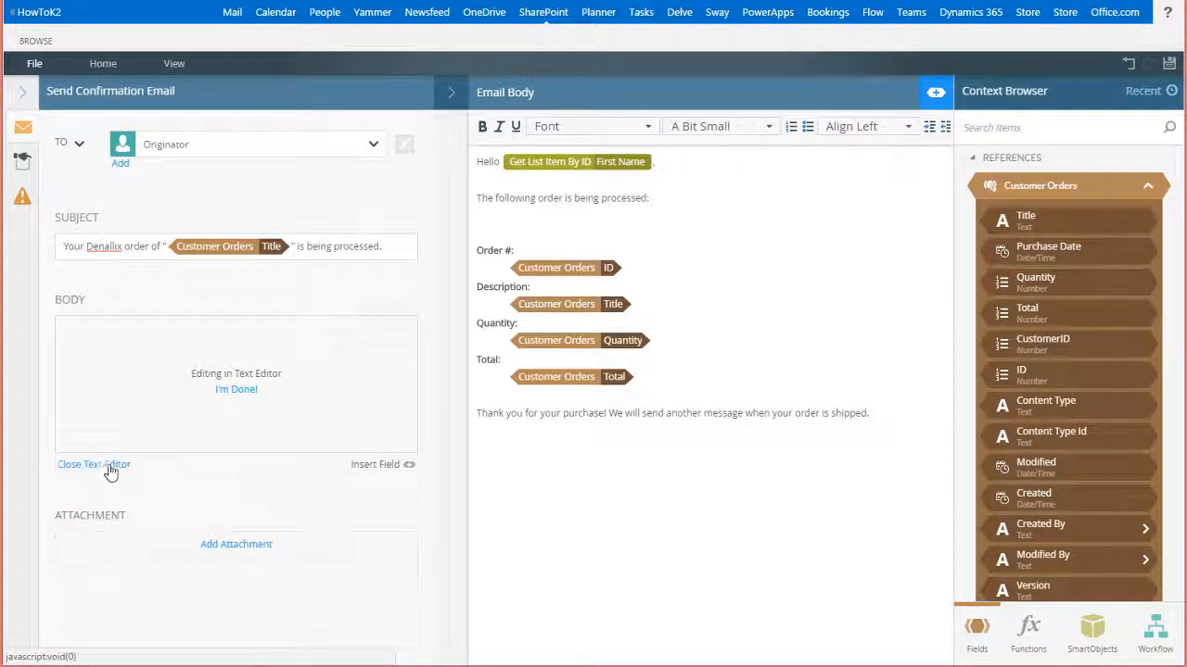
click(93, 463)
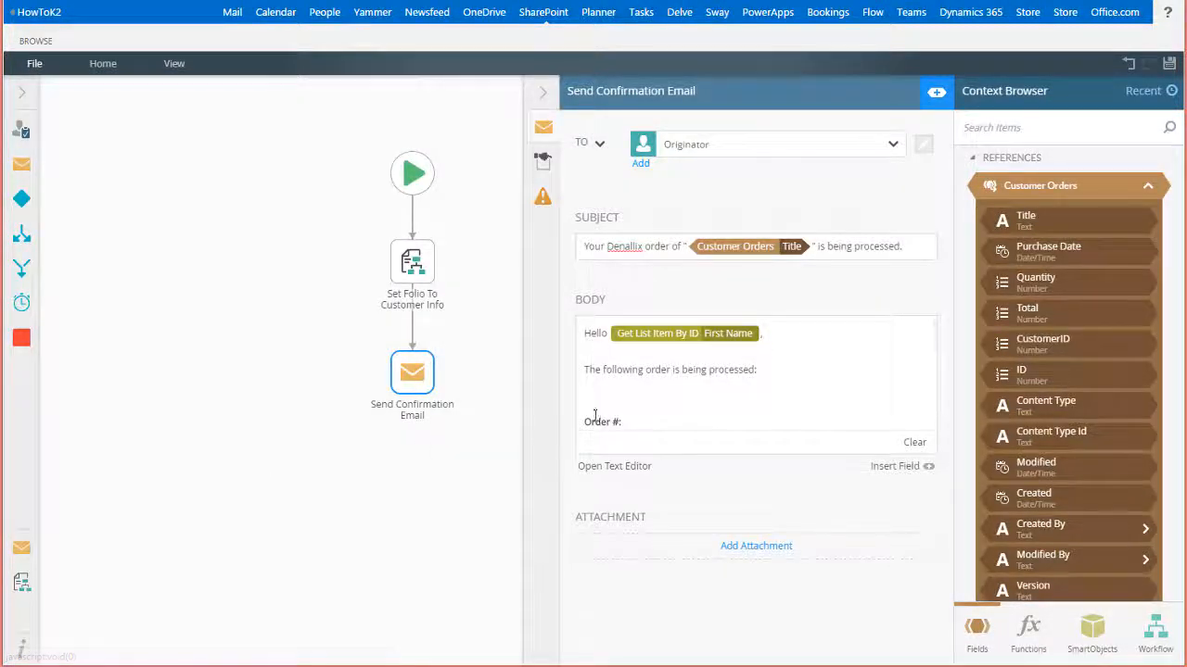